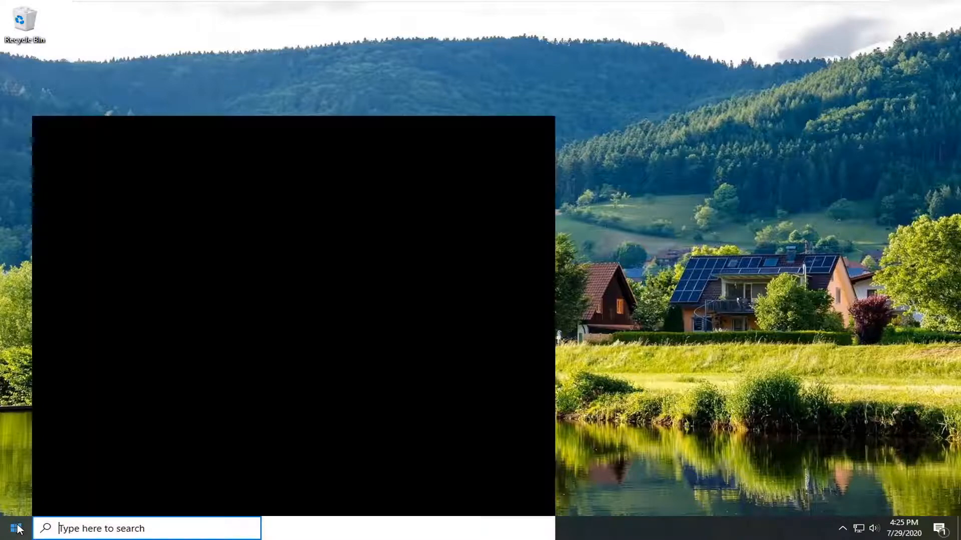
# - Search the Start menu for 'control panel' and go to its System page
pyautogui.write('control panel')
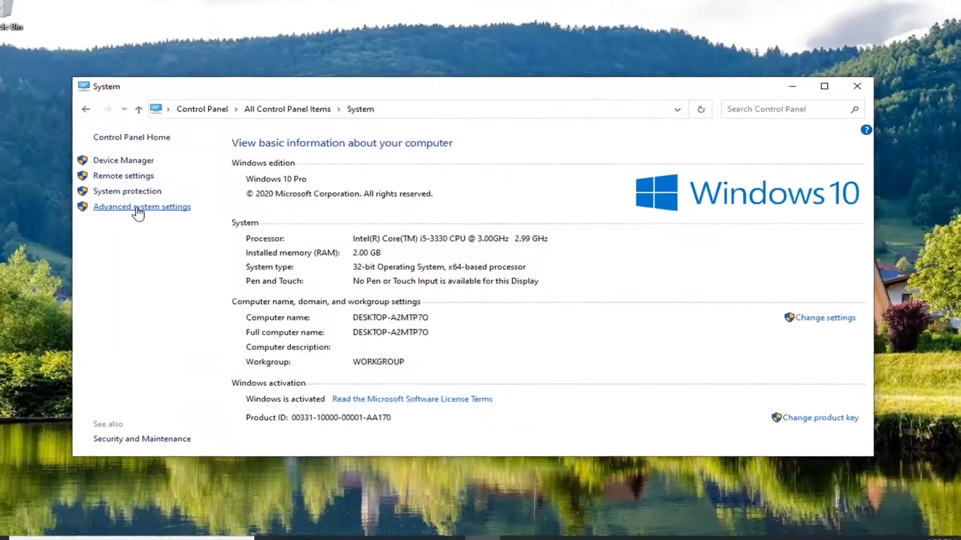
# - Set Data Execution Prevention to essential Windows programs and services only
pyautogui.click(142, 207)
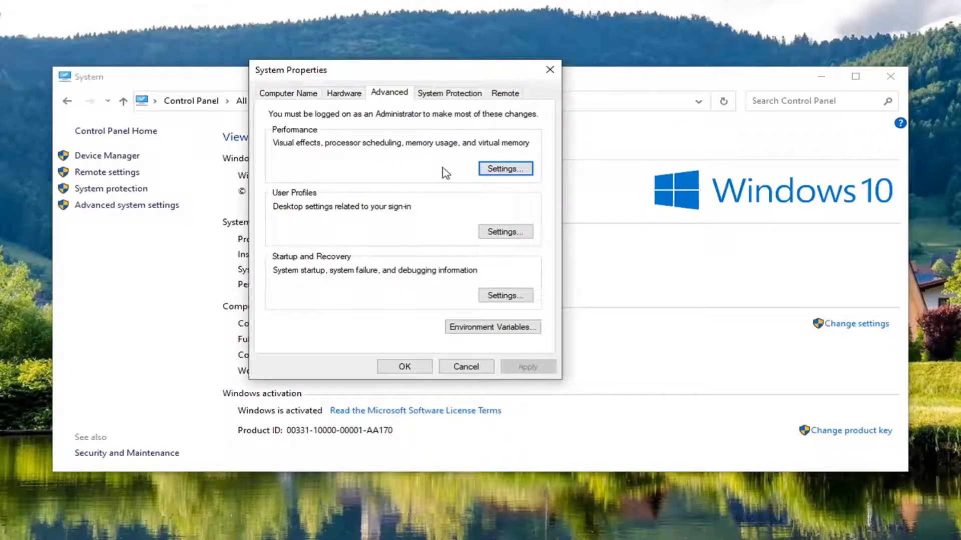
pyautogui.moveTo(295, 150)
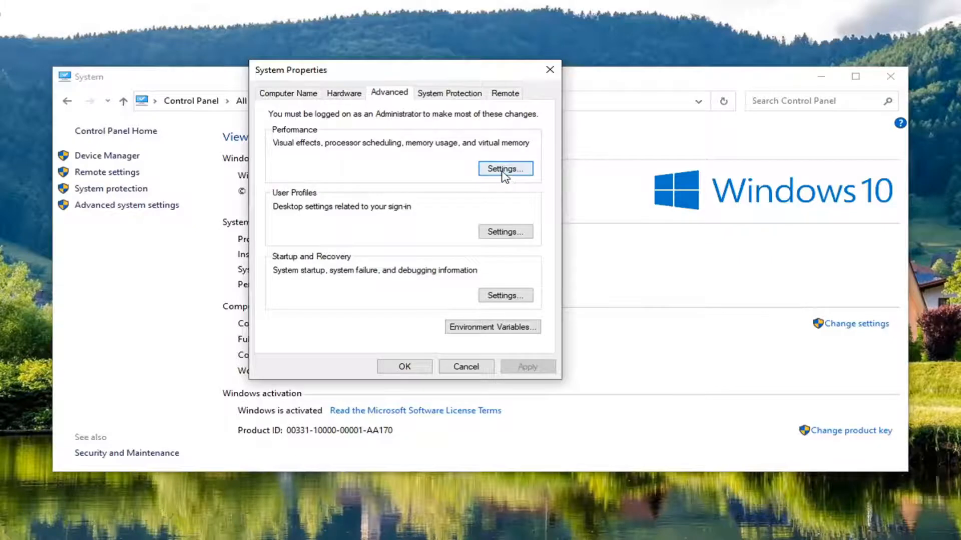
pyautogui.click(505, 168)
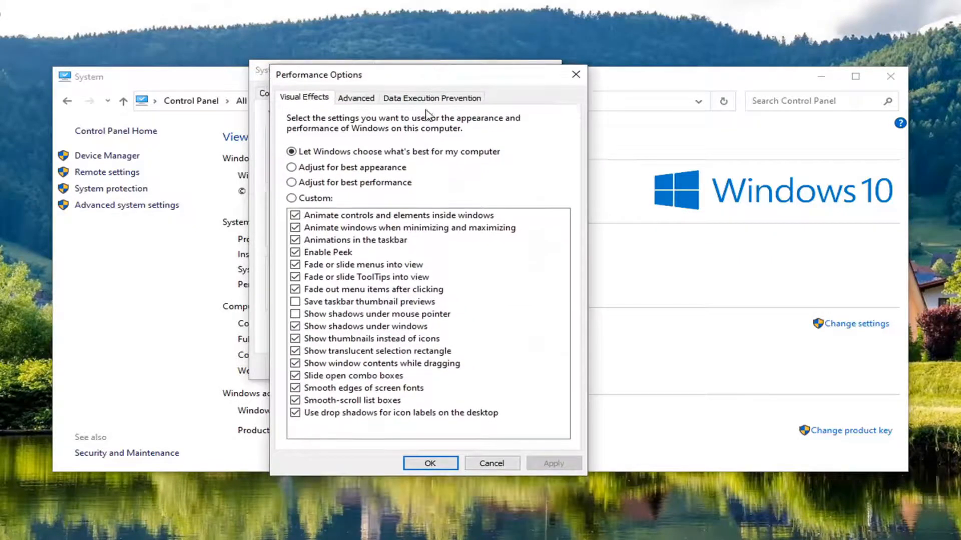
pyautogui.click(432, 98)
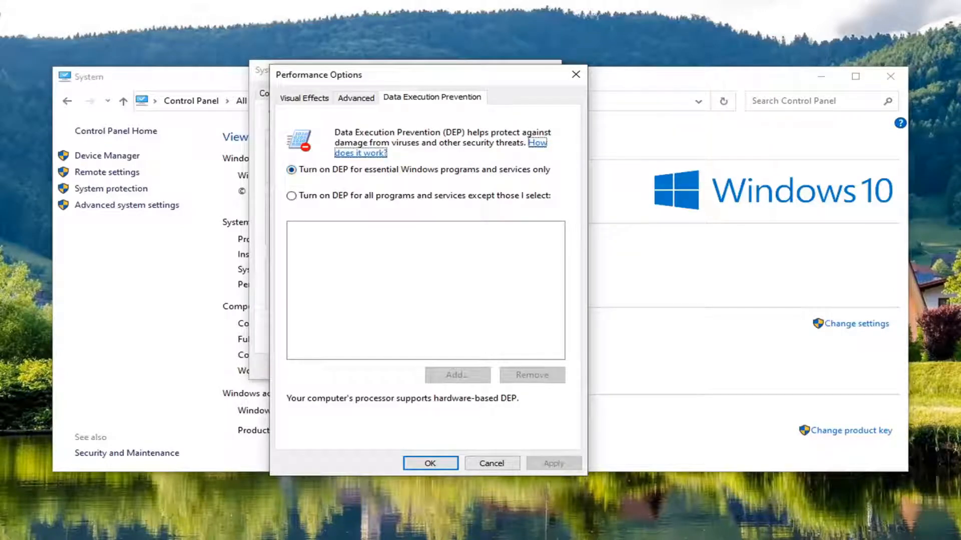
pyautogui.click(429, 463)
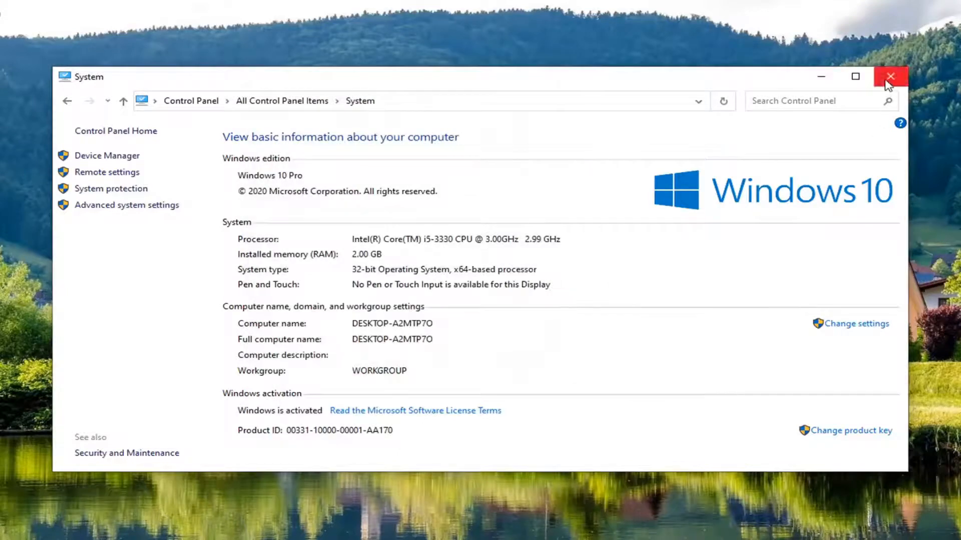
# - Close the System window and run Registry Editor ('regedi' search) as administrator
pyautogui.click(890, 76)
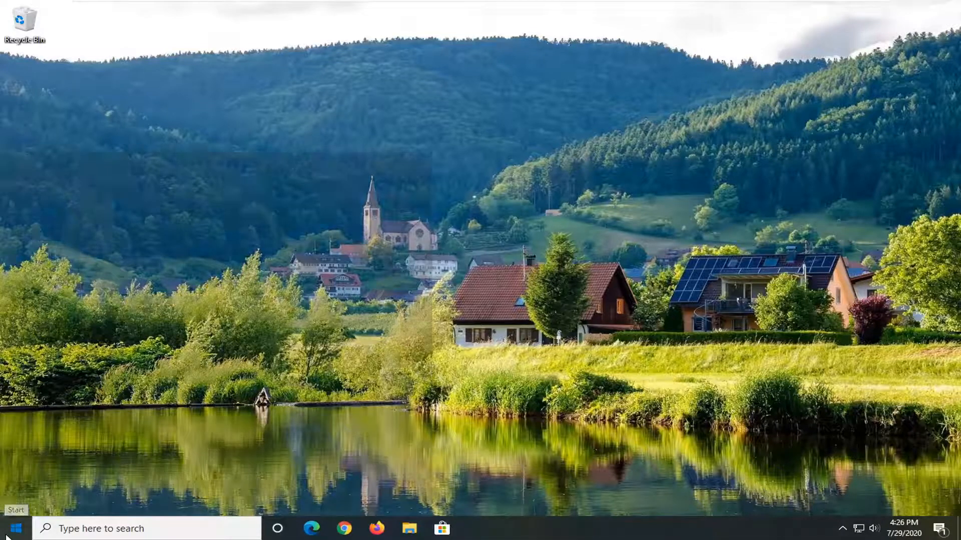
pyautogui.write('regedit')
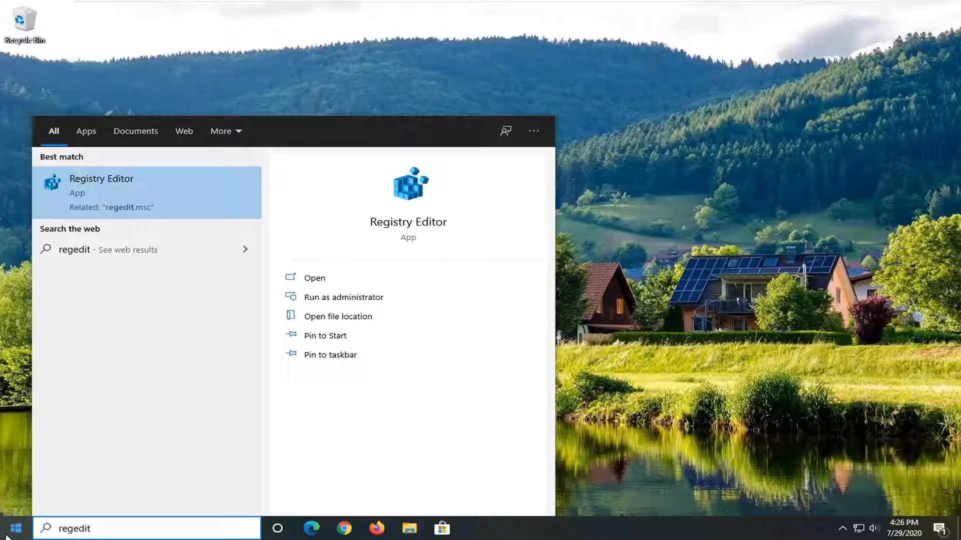
pyautogui.rightClick(101, 191)
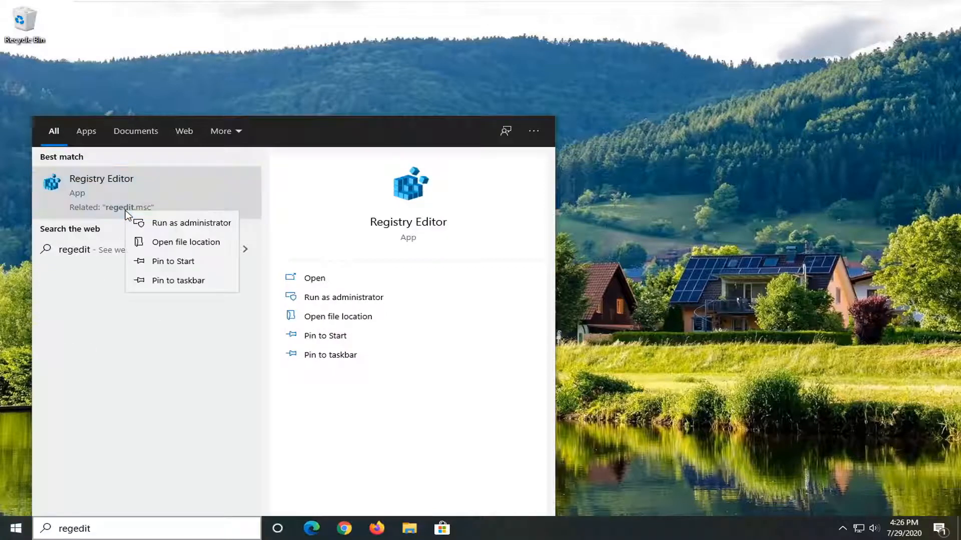
pyautogui.click(191, 222)
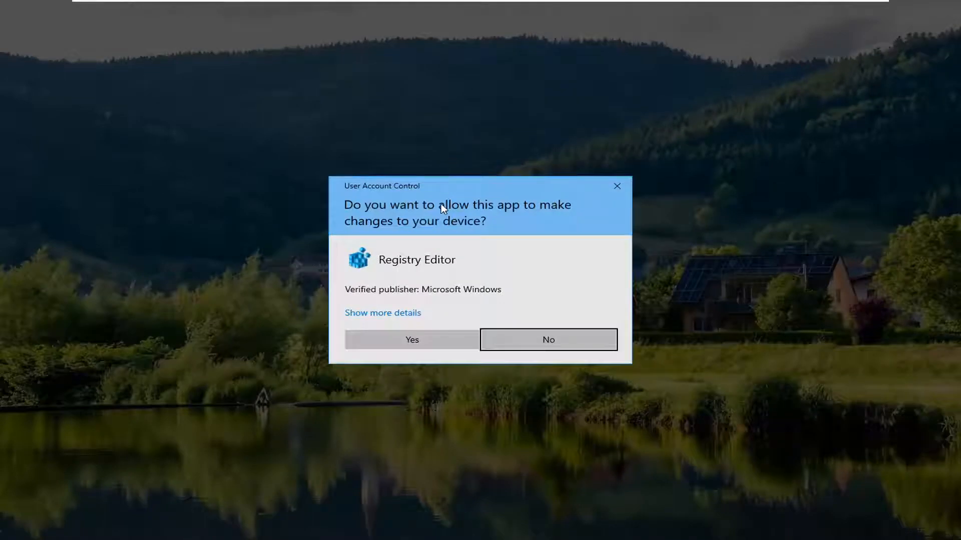
# - Approve the UAC prompt, then open and cancel the registry Export dialog
pyautogui.click(412, 339)
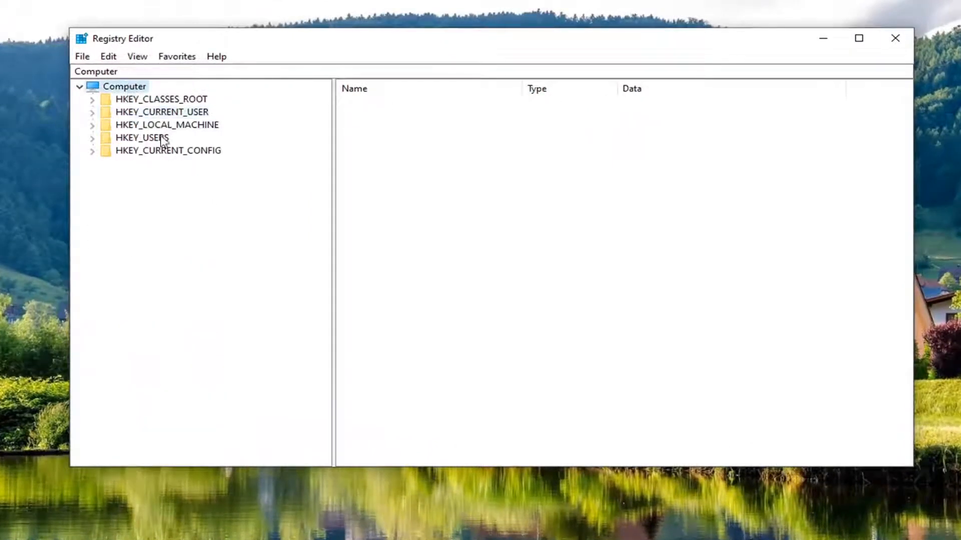
pyautogui.moveTo(164, 142)
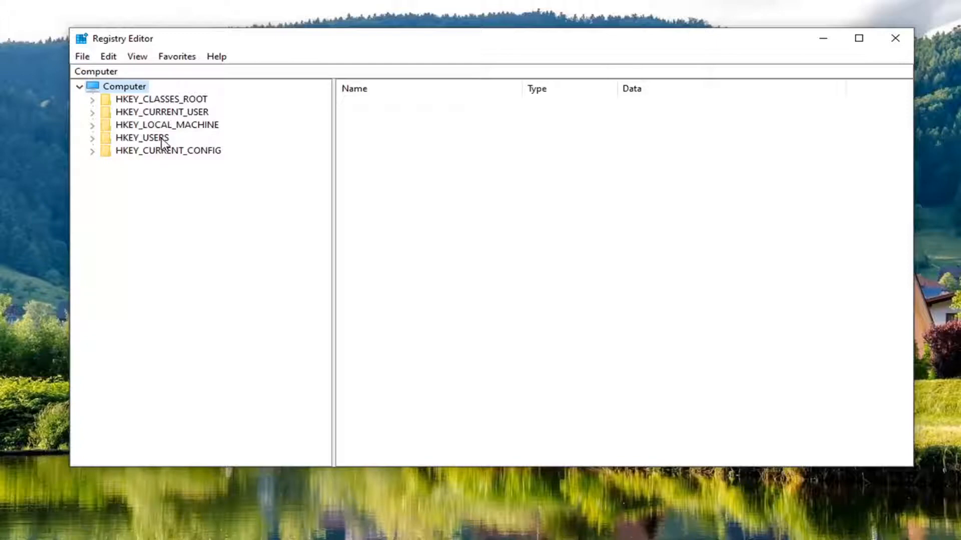
pyautogui.moveTo(166, 147)
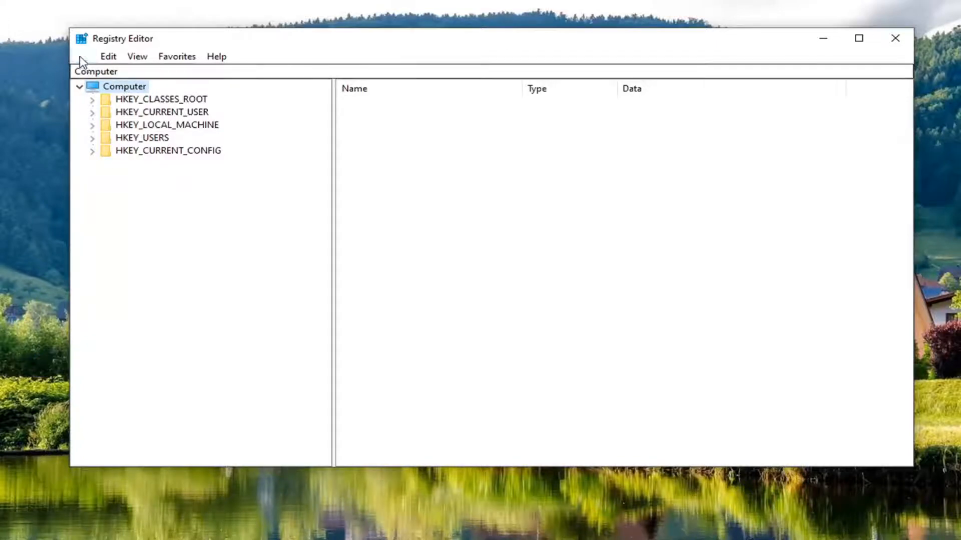
pyautogui.click(82, 55)
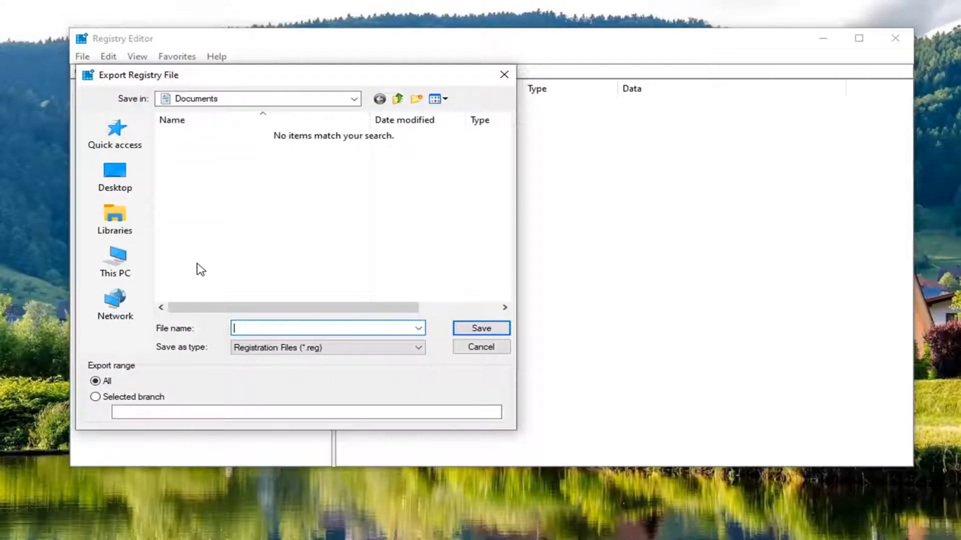
pyautogui.moveTo(128, 340)
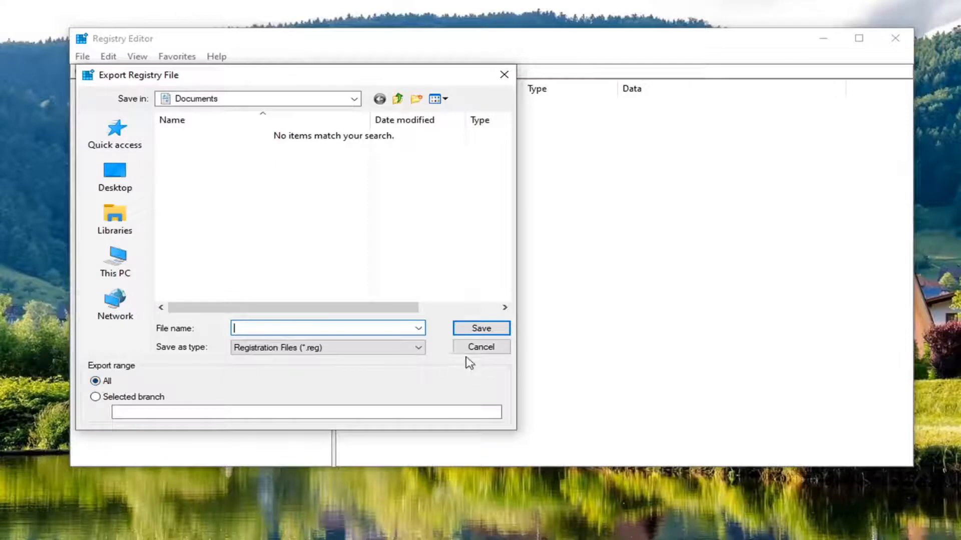
pyautogui.click(481, 346)
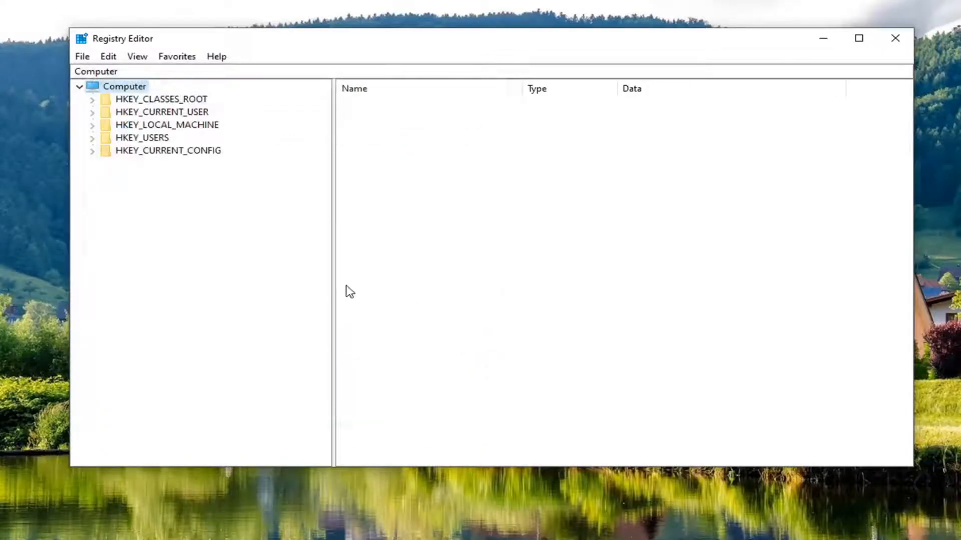
# - Open the registry Import dialog, browse to Desktop, then cancel it
pyautogui.click(82, 55)
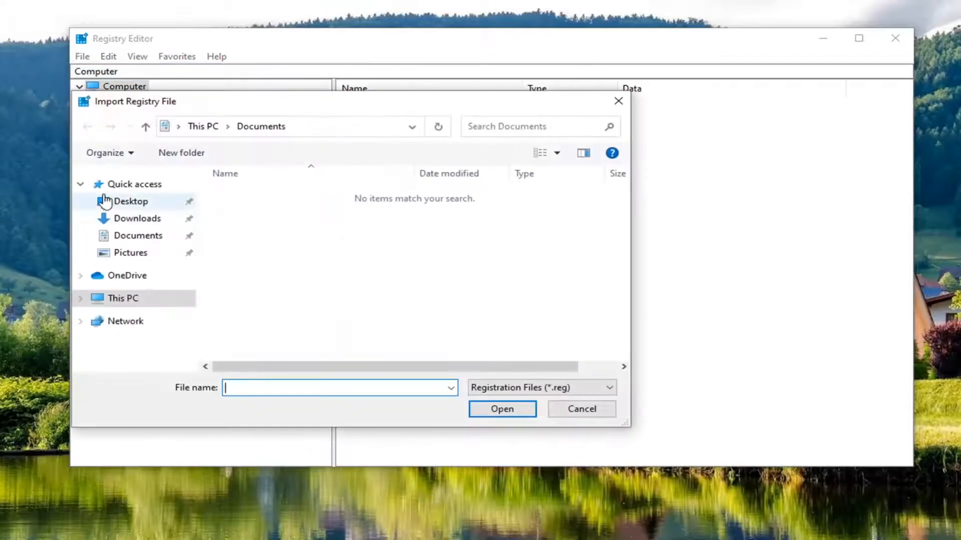
pyautogui.click(131, 202)
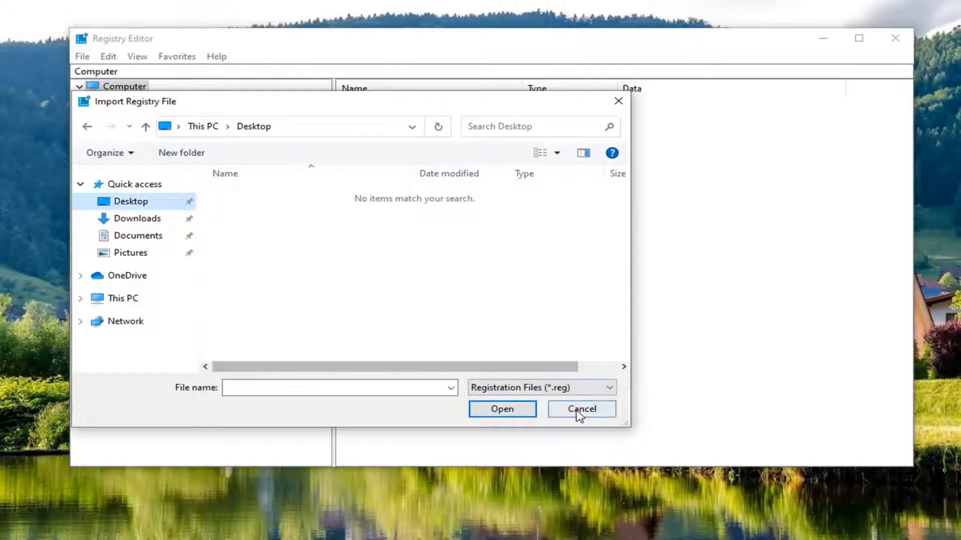
pyautogui.click(581, 409)
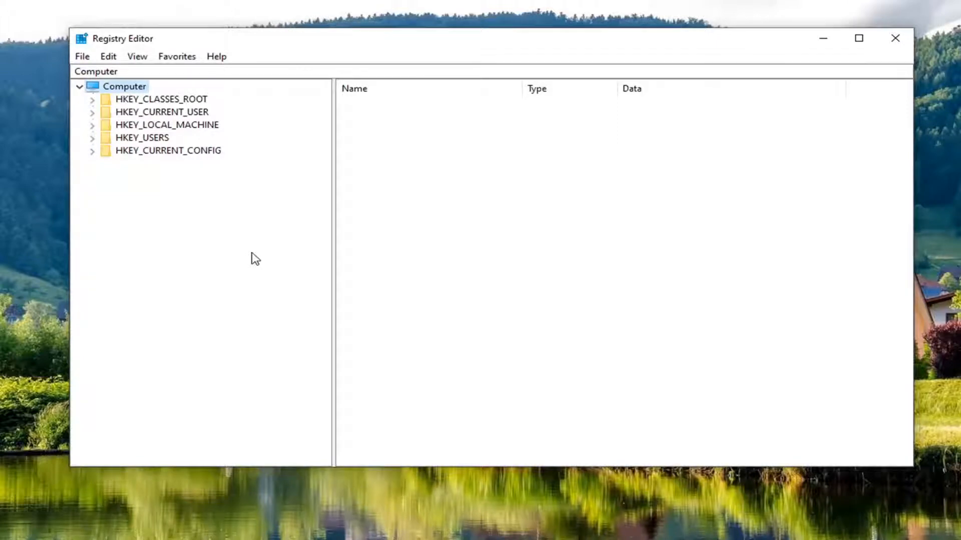
# - Delete DbgManagedDebugger from HKLM\SOFTWARE\Microsoft\.NETFramework and confirm
pyautogui.click(166, 125)
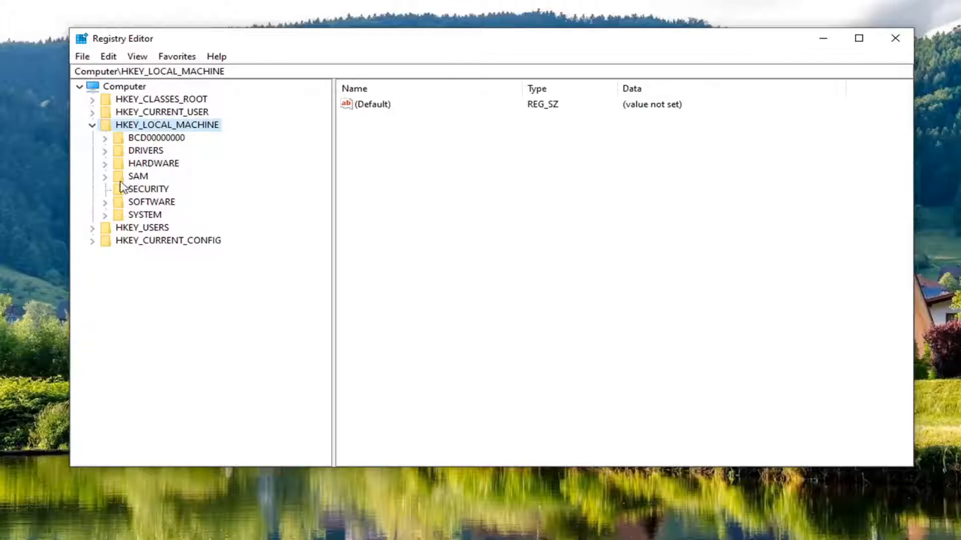
pyautogui.click(151, 202)
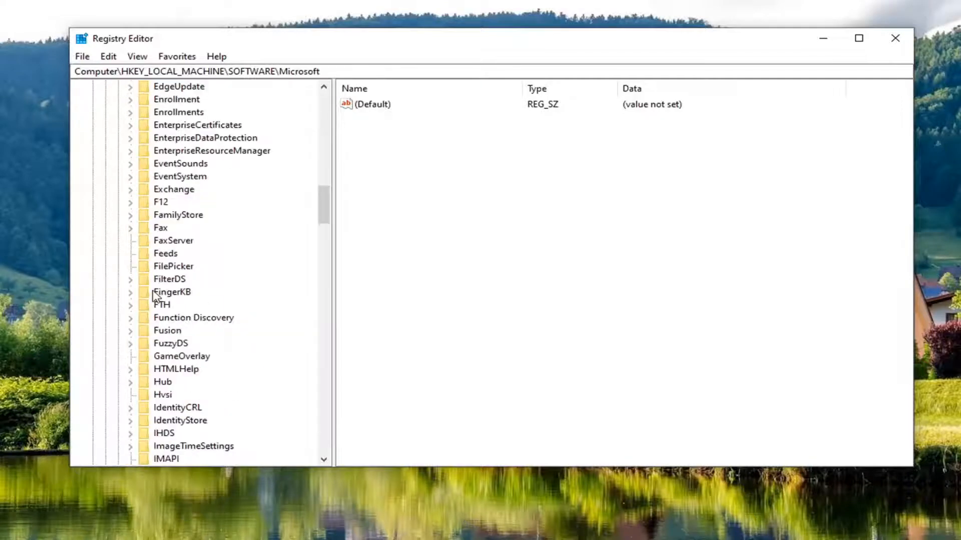
pyautogui.scroll(-3)
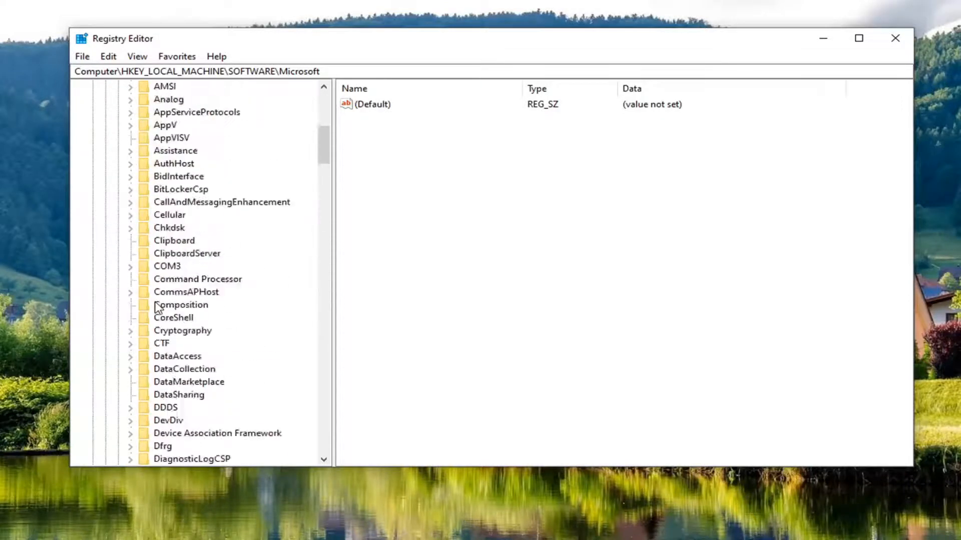
pyautogui.click(186, 292)
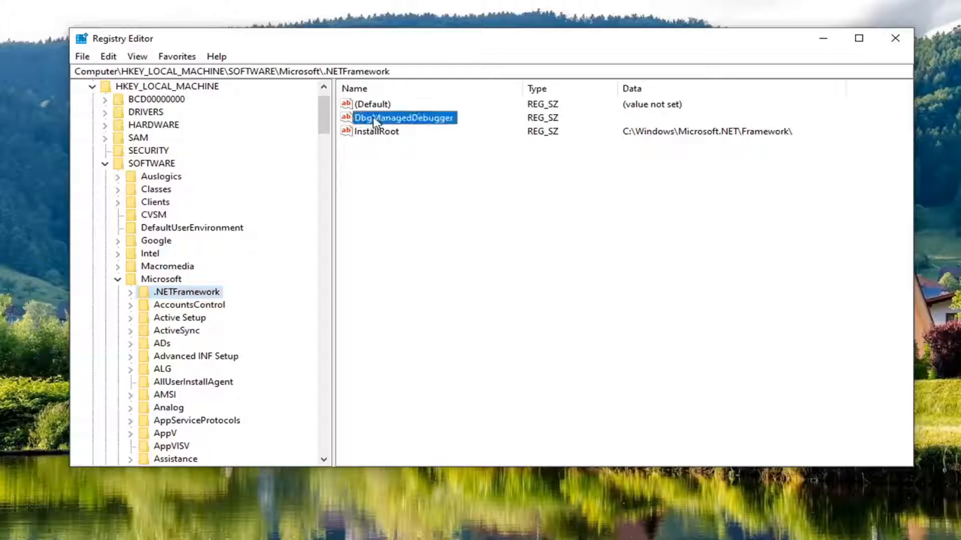
pyautogui.rightClick(402, 117)
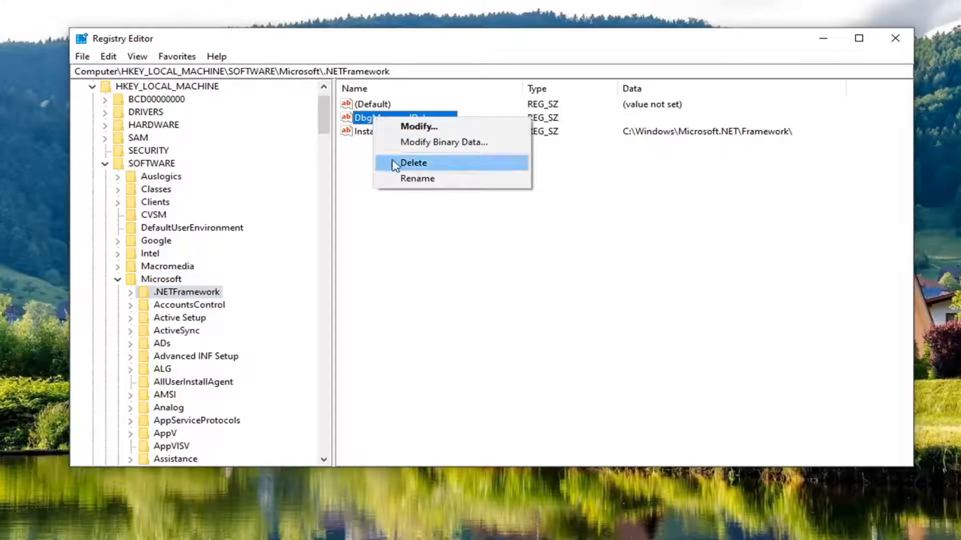
pyautogui.click(412, 162)
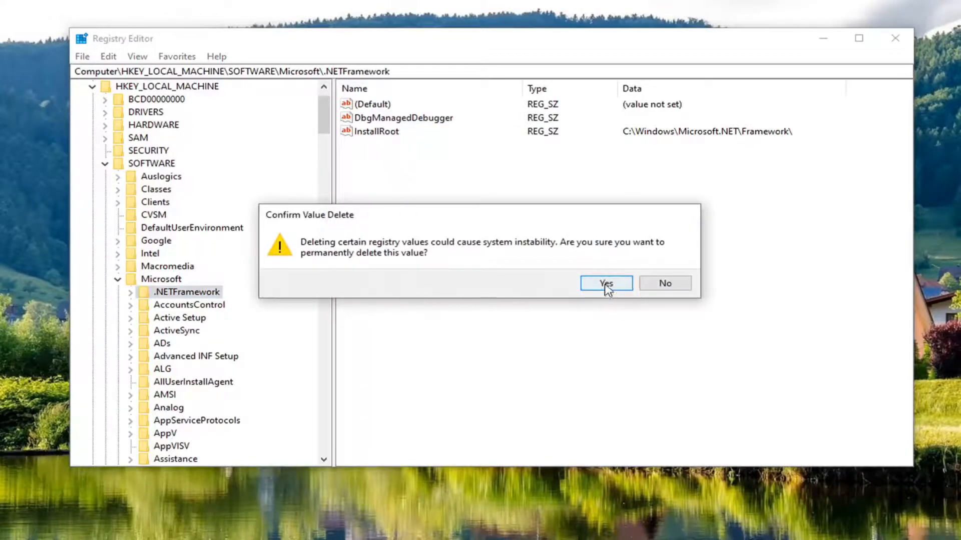
pyautogui.click(605, 283)
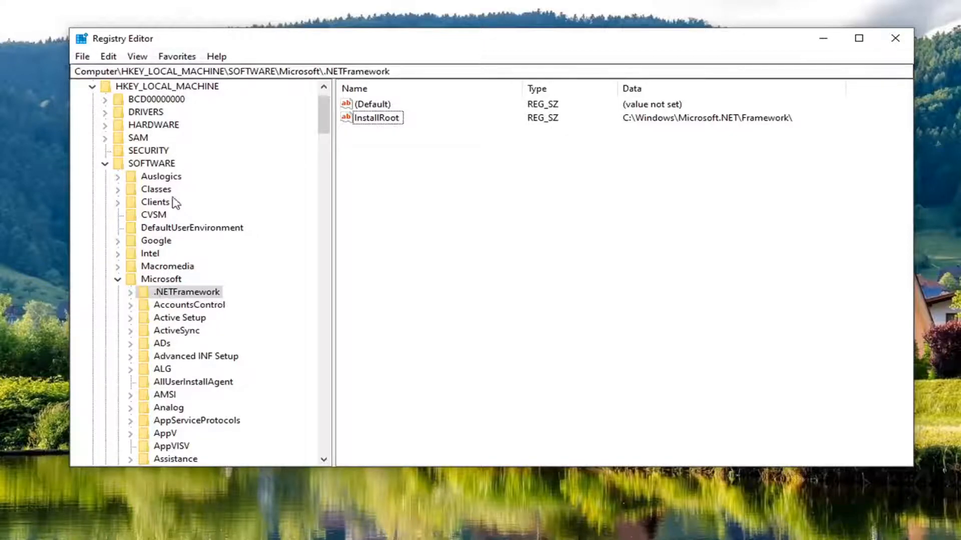
# - Navigate to Windows NT\CurrentVersion\AeDebug and pick the Debugger value for deletion
pyautogui.scroll(-3)
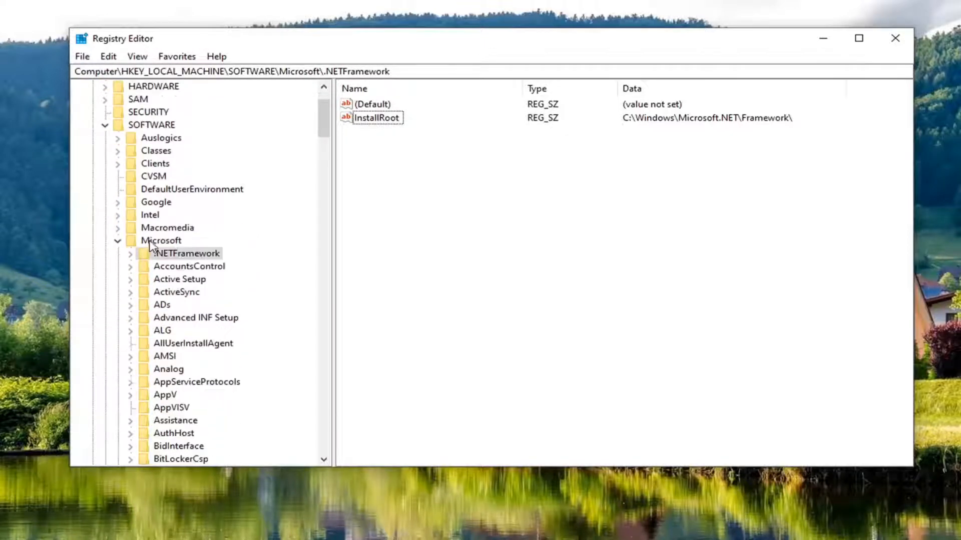
pyautogui.moveTo(160, 287)
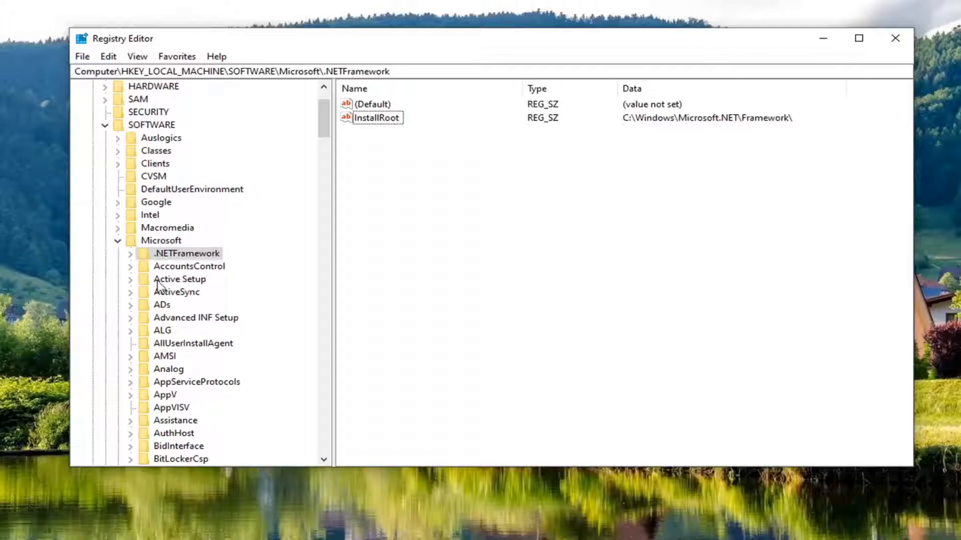
pyautogui.scroll(-3)
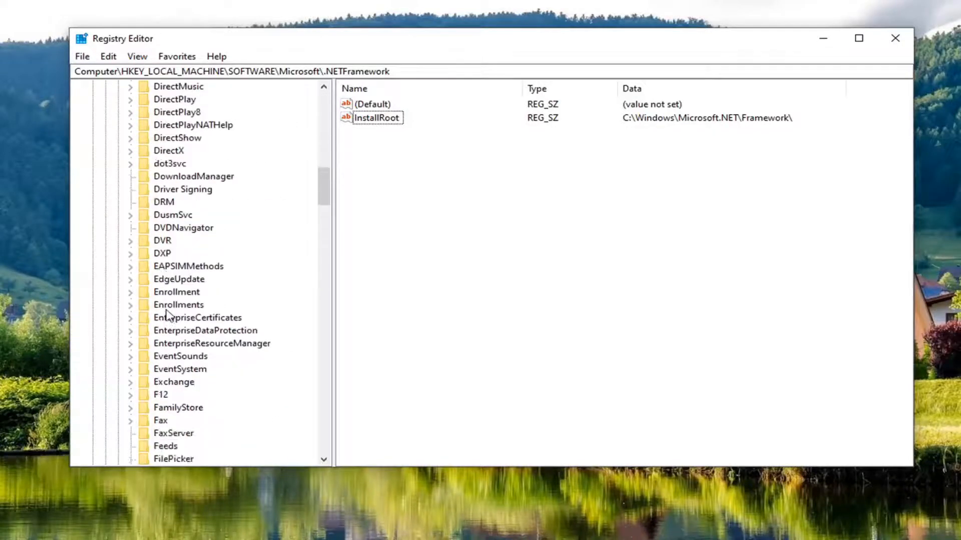
pyautogui.scroll(-3)
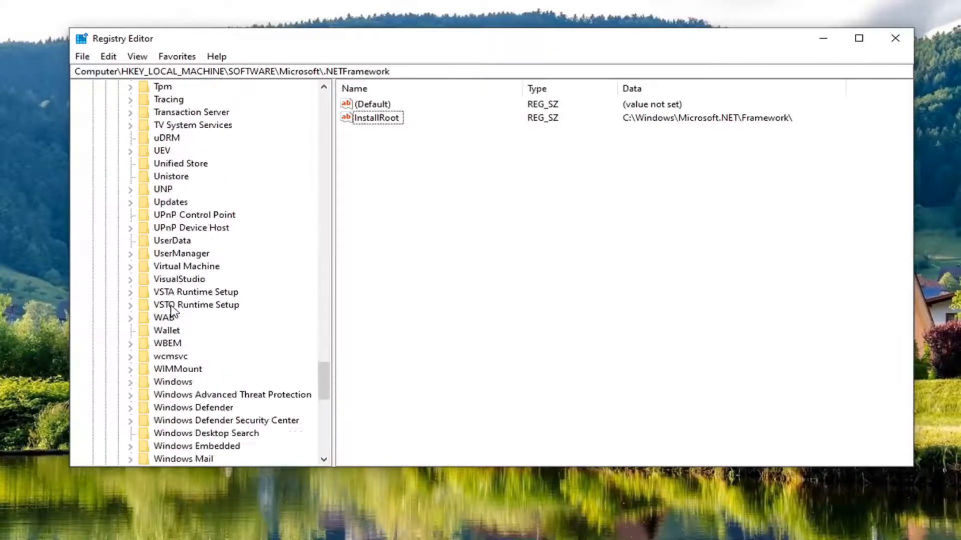
pyautogui.scroll(-3)
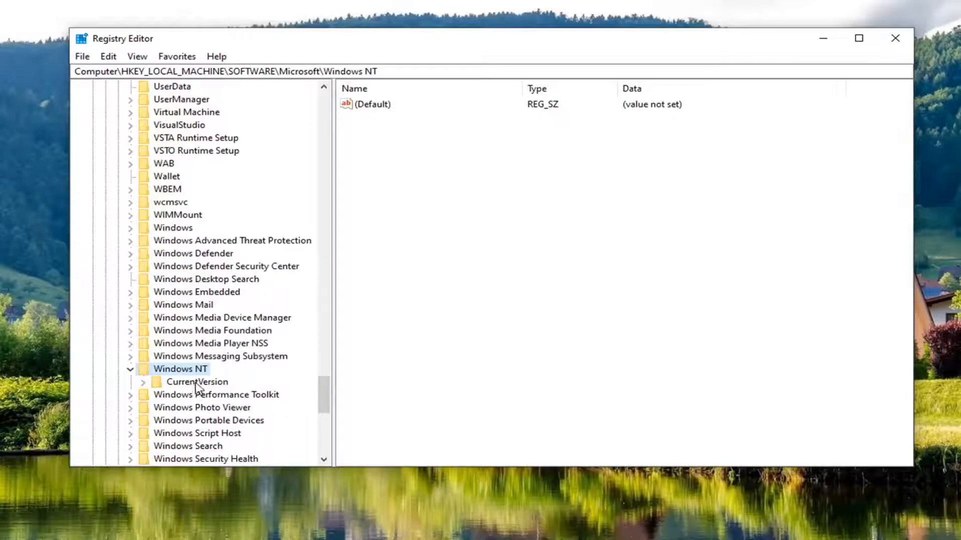
pyautogui.click(197, 382)
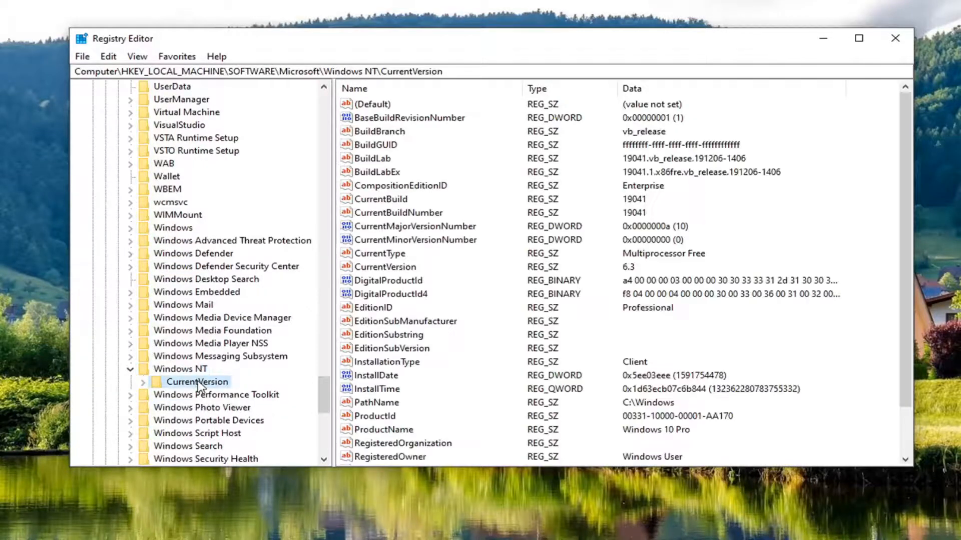
pyautogui.click(131, 382)
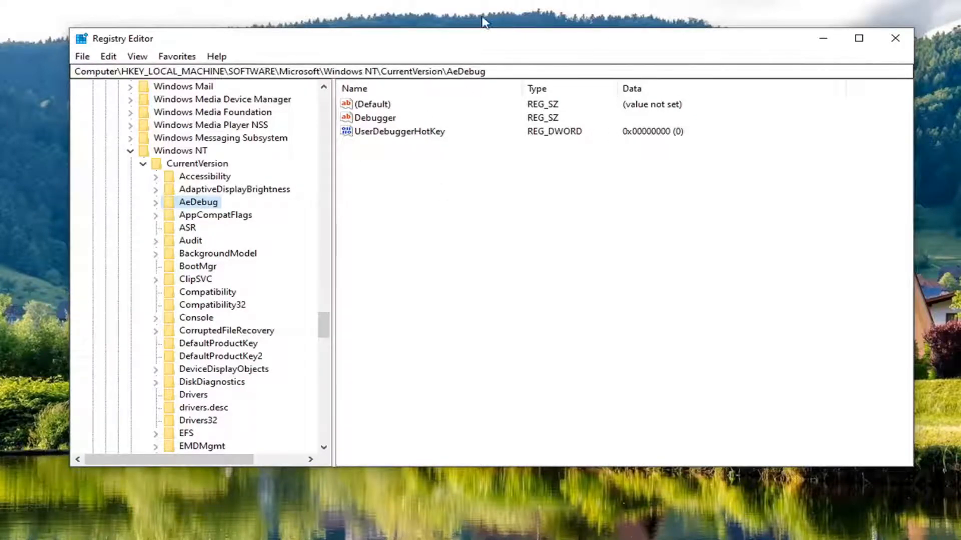
pyautogui.moveTo(290, 178)
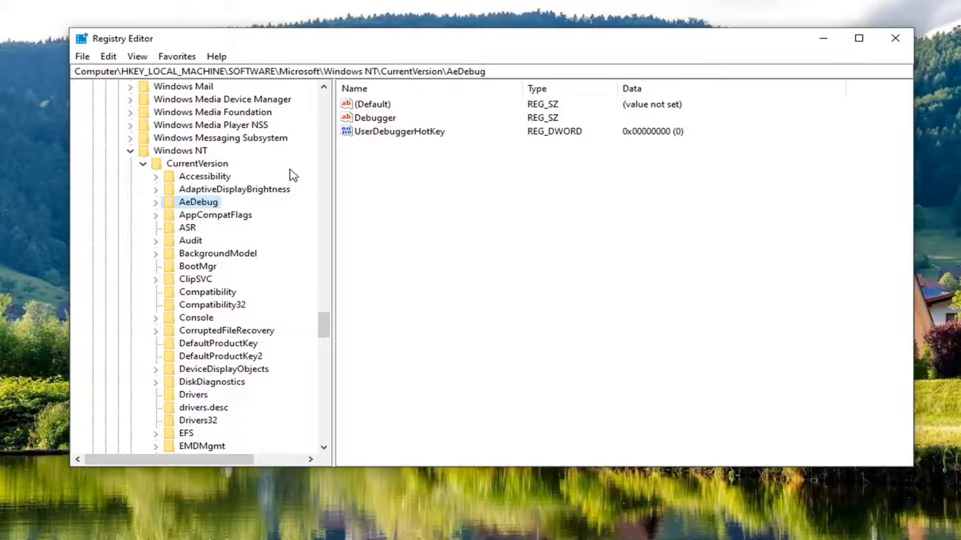
pyautogui.moveTo(432, 174)
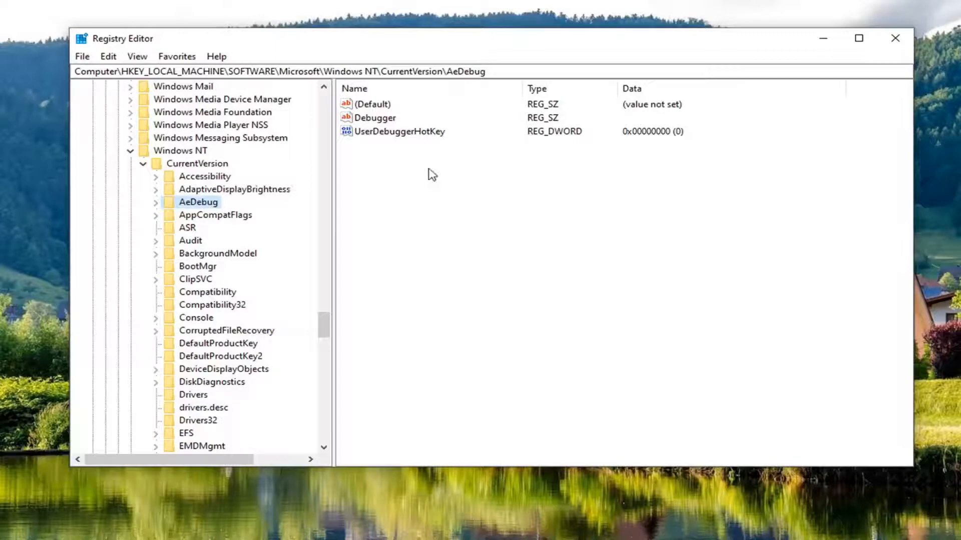
pyautogui.moveTo(404, 122)
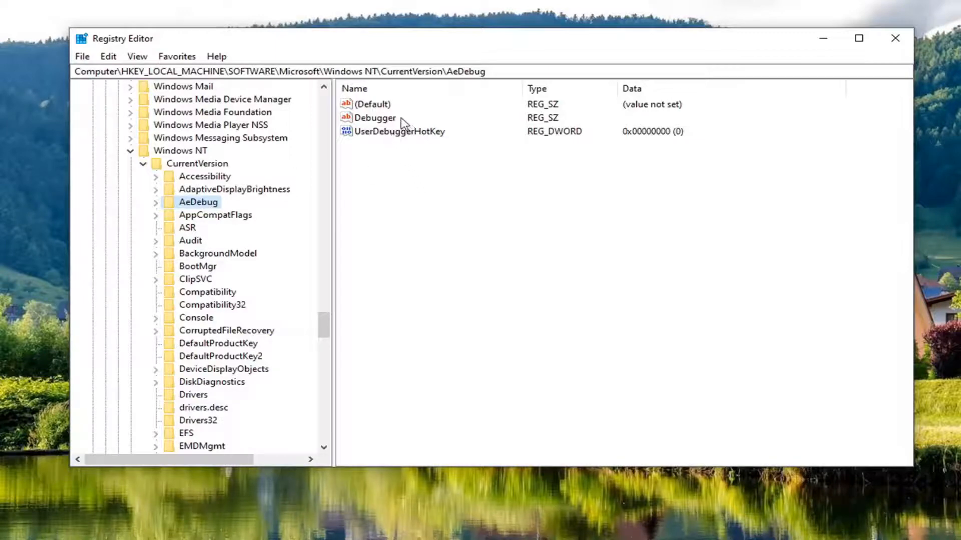
pyautogui.click(374, 117)
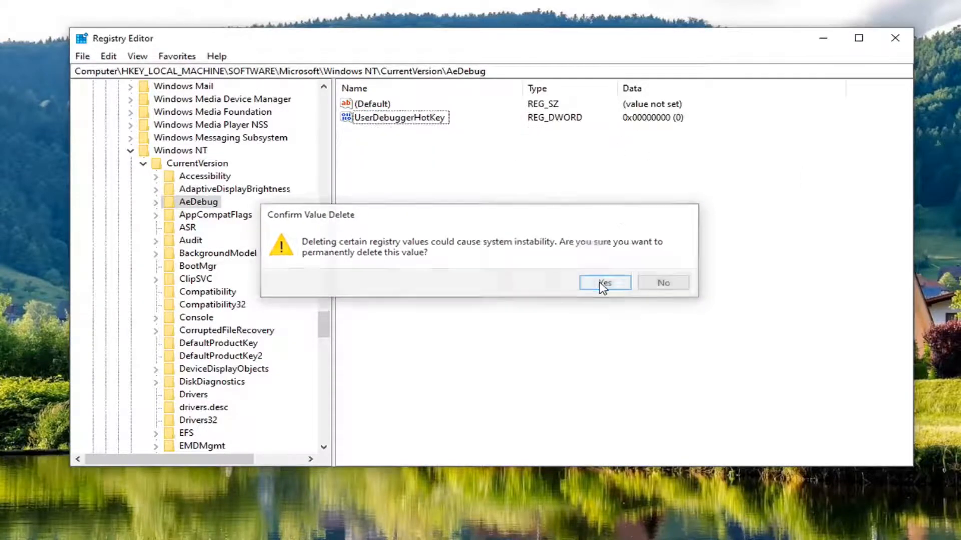
# - Confirm deleting Debugger, collapse Windows NT, SOFTWARE and HKLM, and close Registry Editor
pyautogui.click(603, 282)
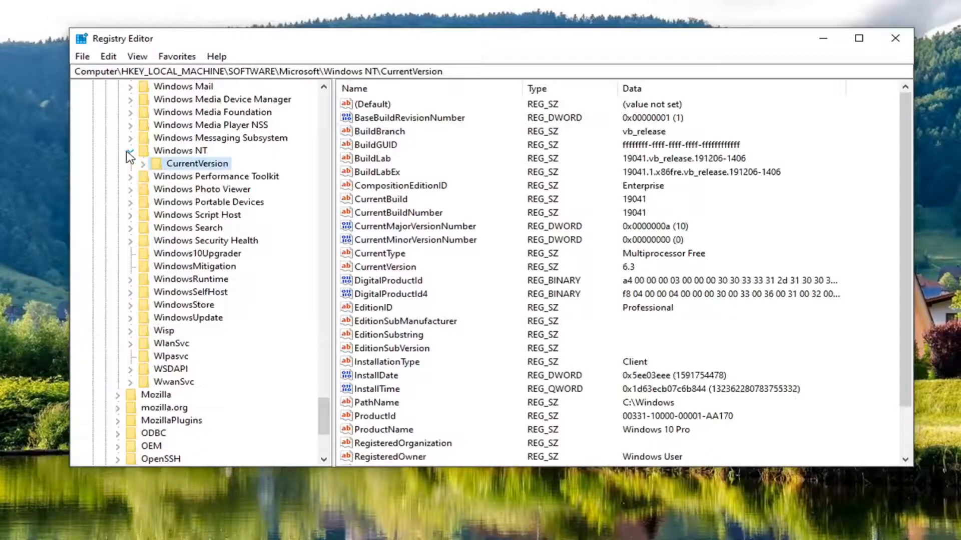
pyautogui.click(130, 150)
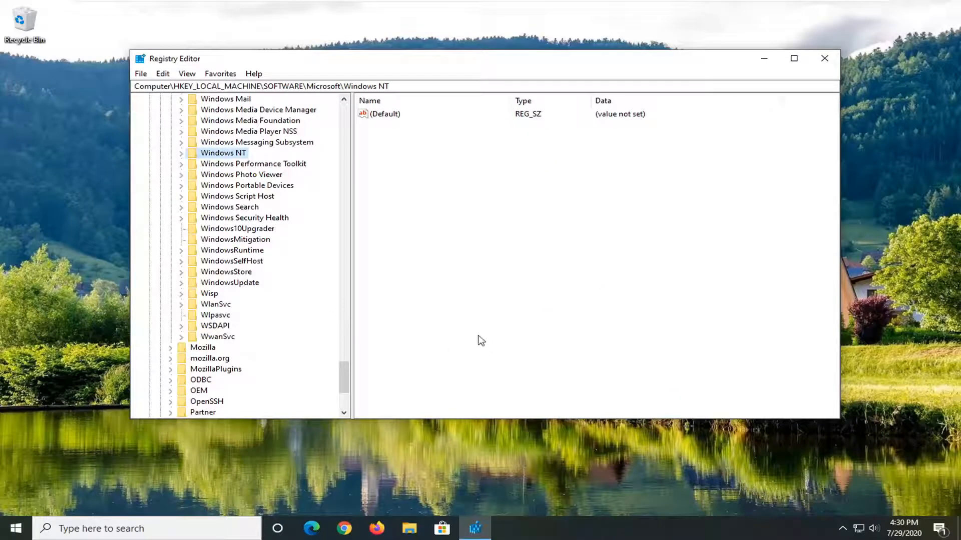
pyautogui.click(170, 164)
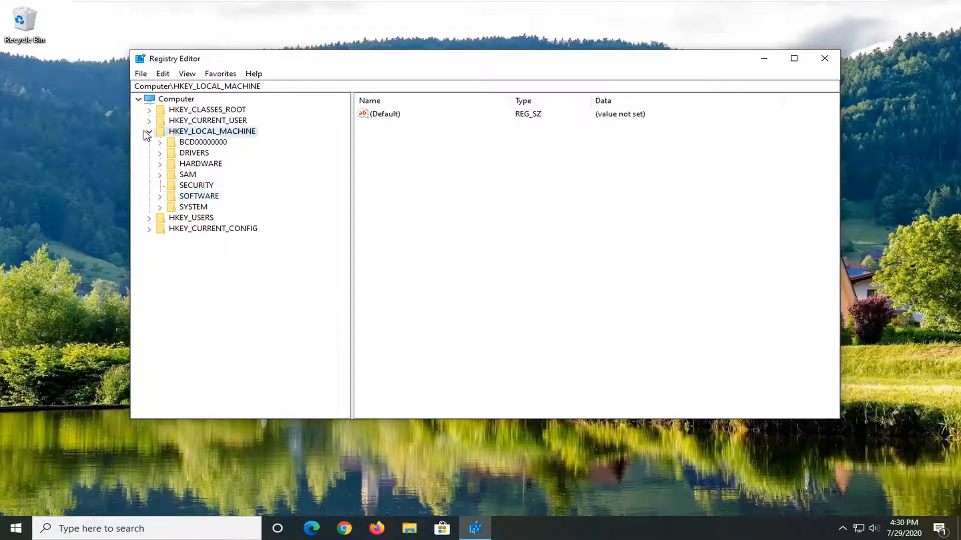
pyautogui.click(148, 131)
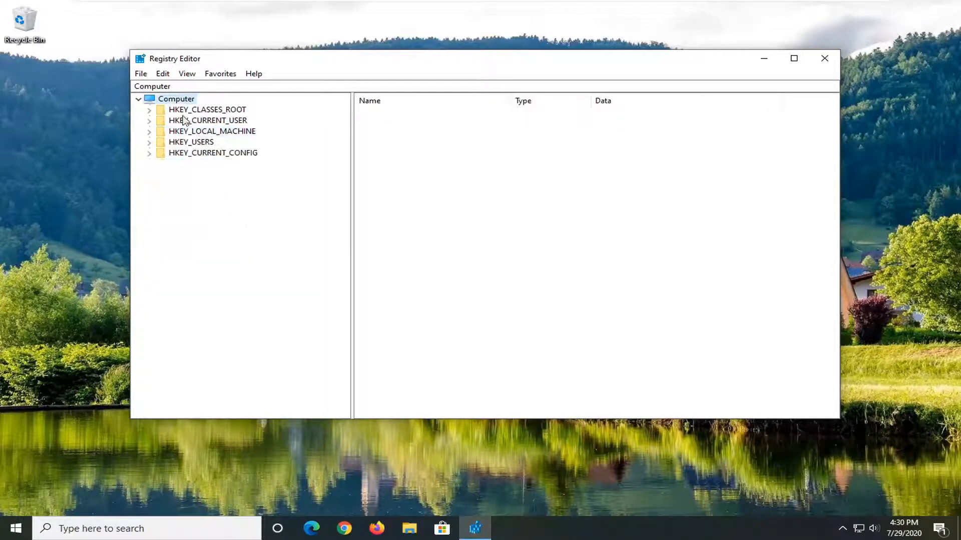
pyautogui.click(824, 58)
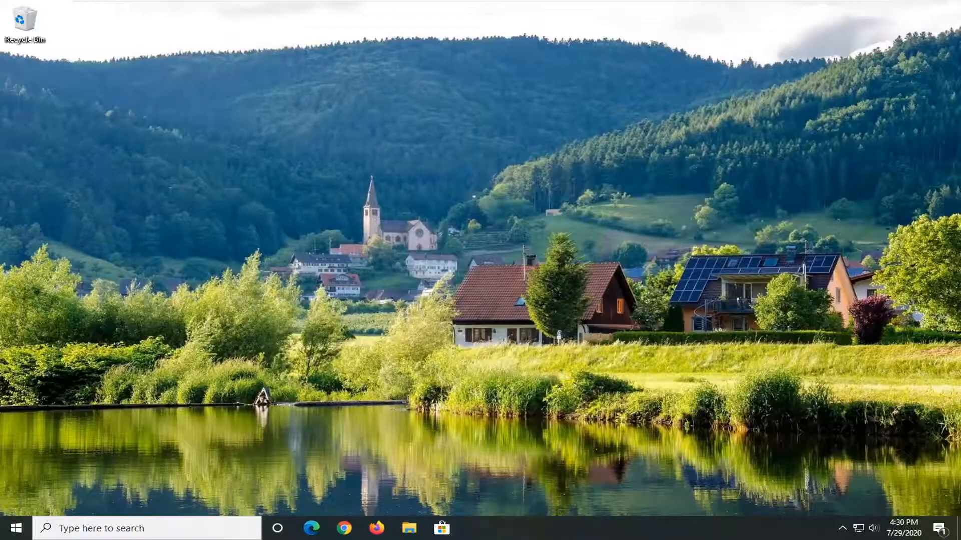